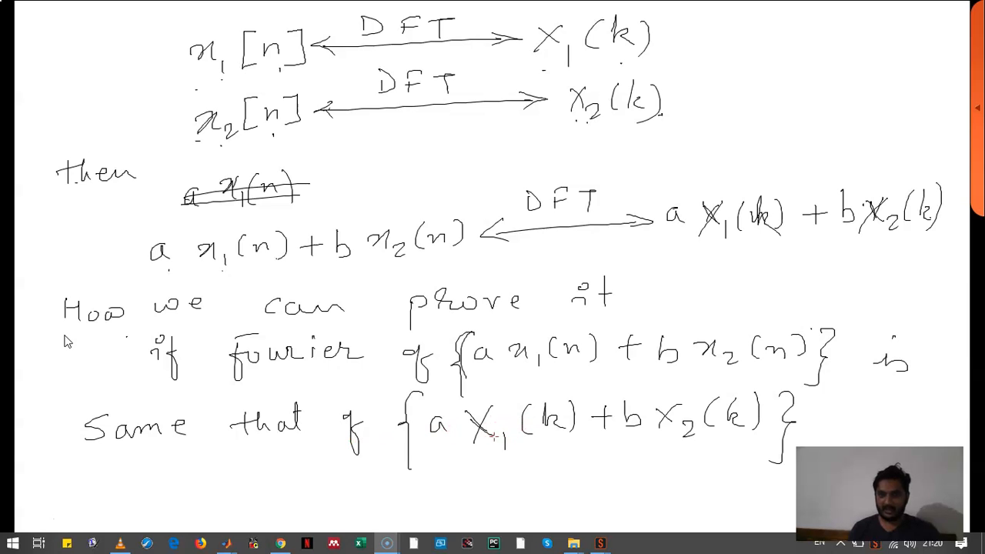
pyautogui.moveTo(613, 437)
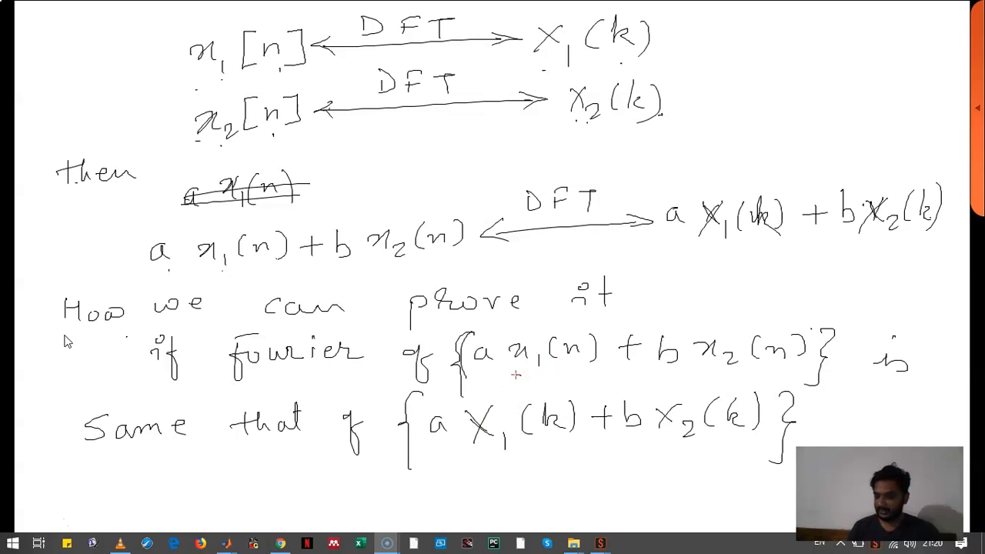
# Underline x1(n) in the 'fourier of {a x1(n) + b x2(n)}' statement to be proved
pyautogui.moveTo(512, 375); pyautogui.dragTo(588, 374)
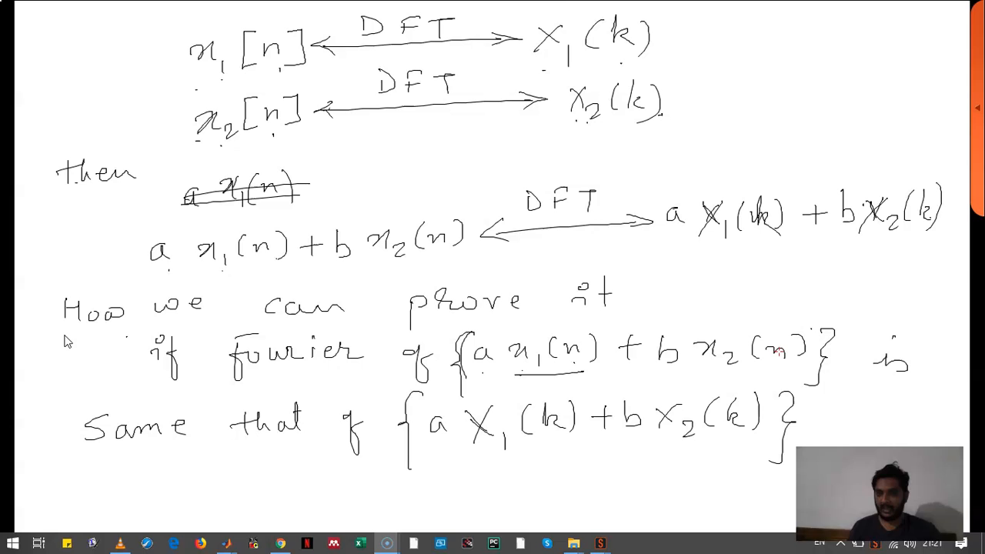
pyautogui.moveTo(794, 299)
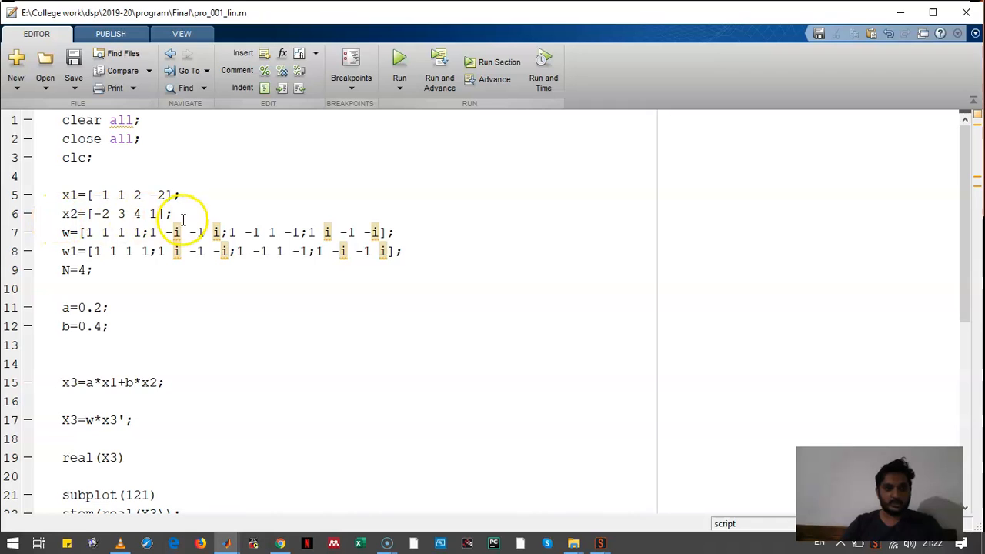
pyautogui.moveTo(216, 254)
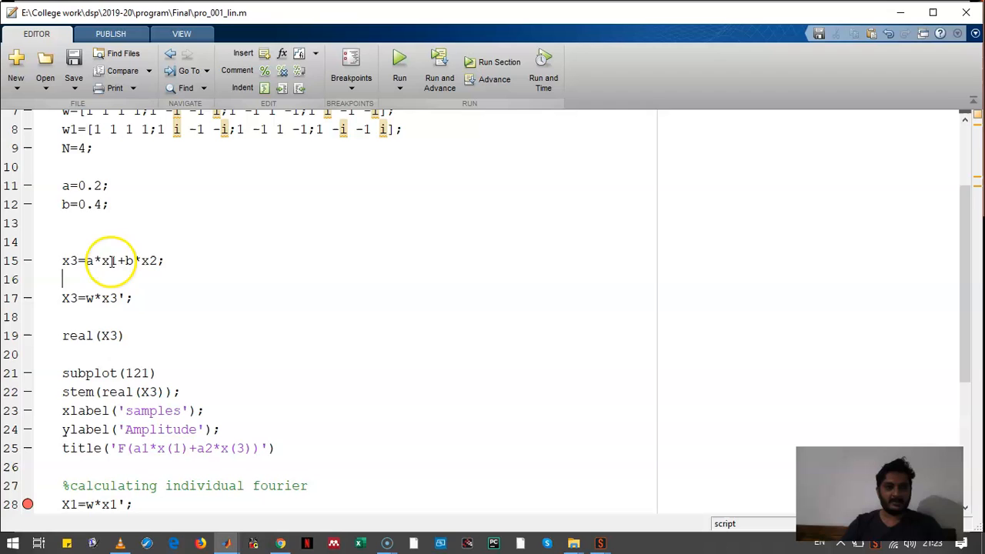
pyautogui.doubleClick(86, 262)
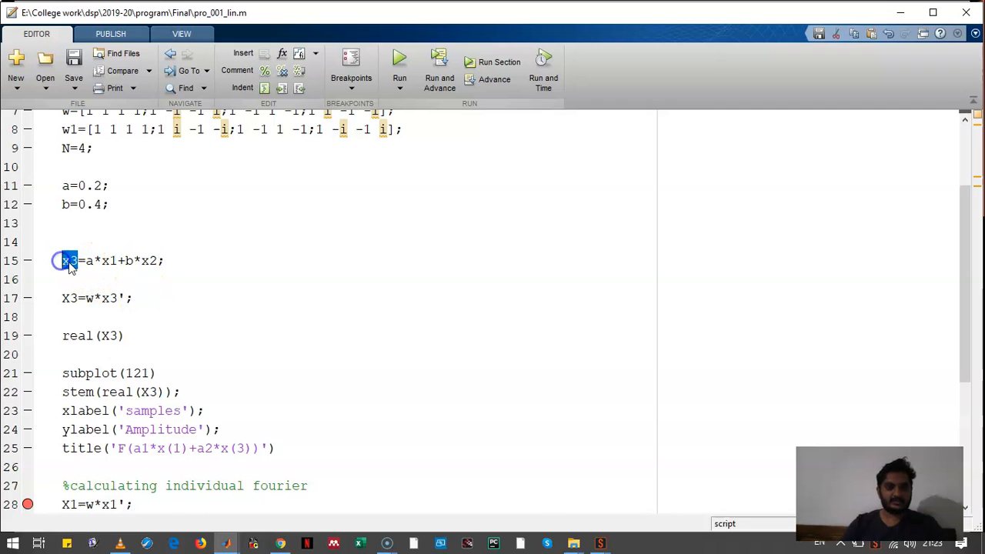
pyautogui.doubleClick(68, 261)
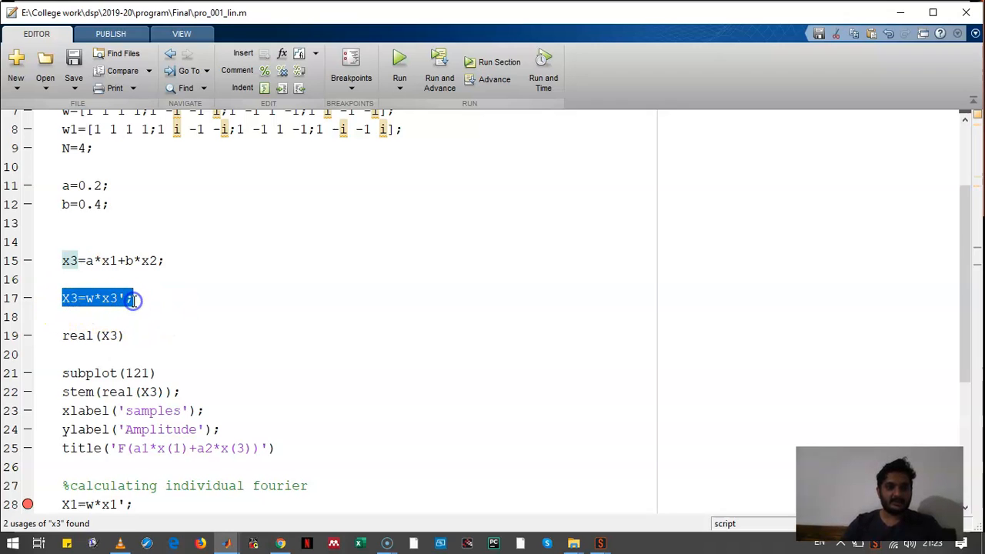
pyautogui.click(135, 304)
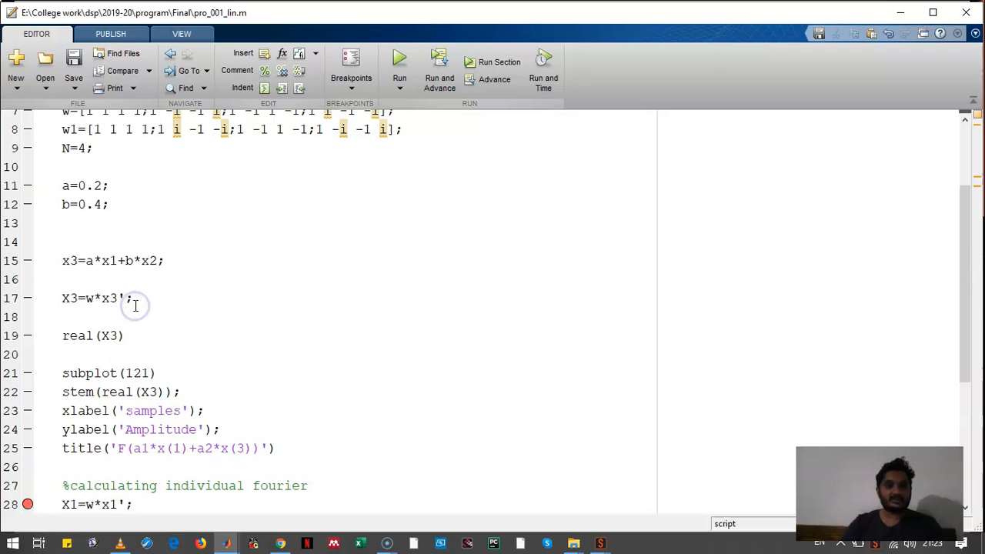
pyautogui.doubleClick(110, 298)
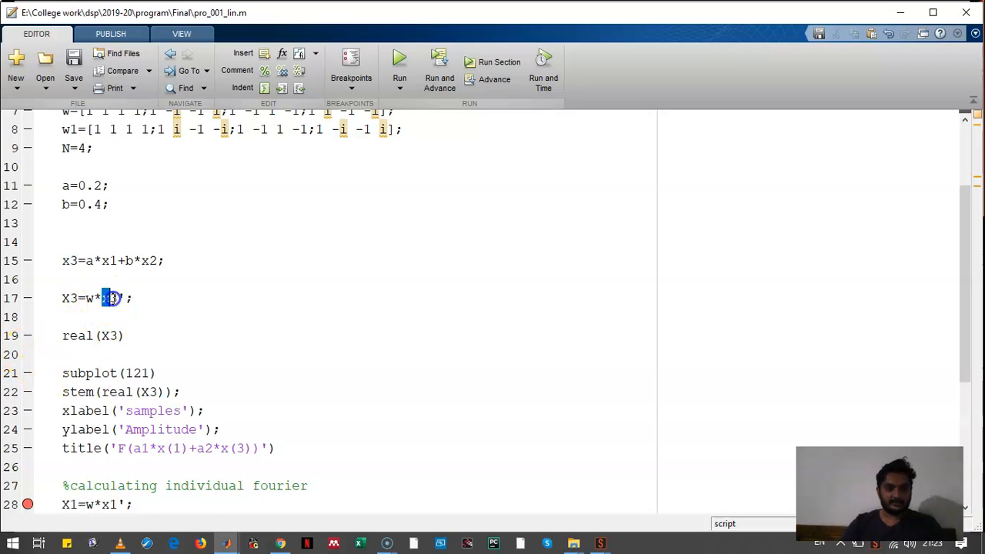
pyautogui.doubleClick(67, 298)
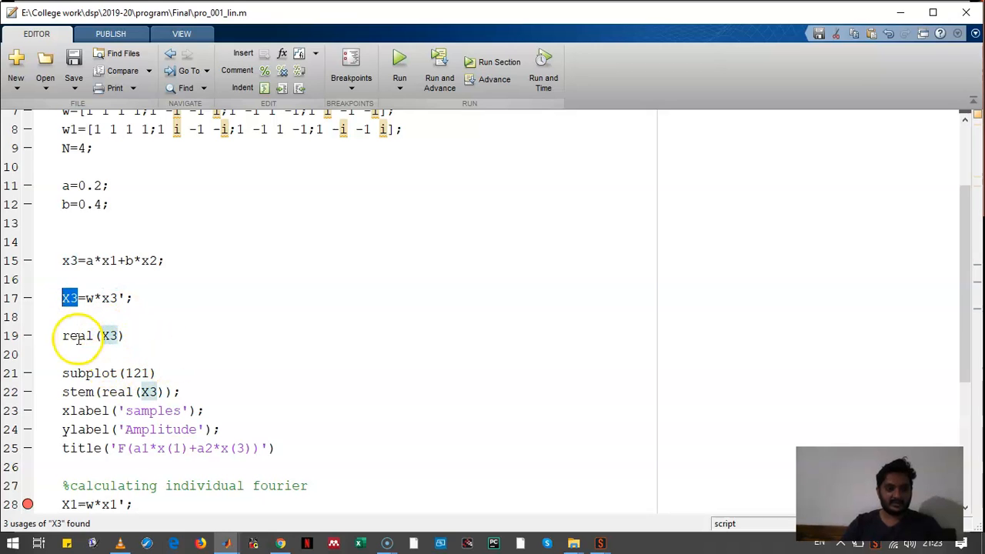
pyautogui.moveTo(141, 401)
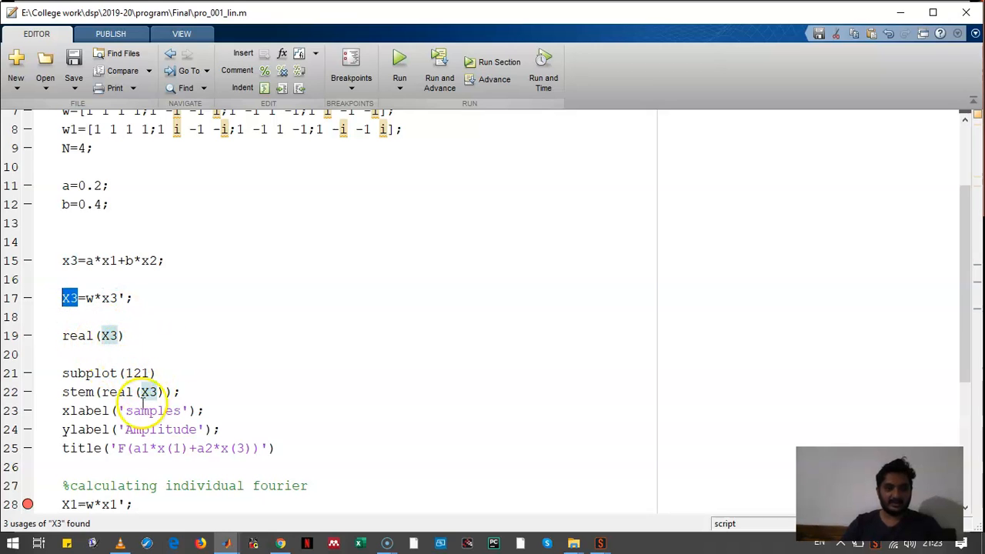
pyautogui.moveTo(424, 105)
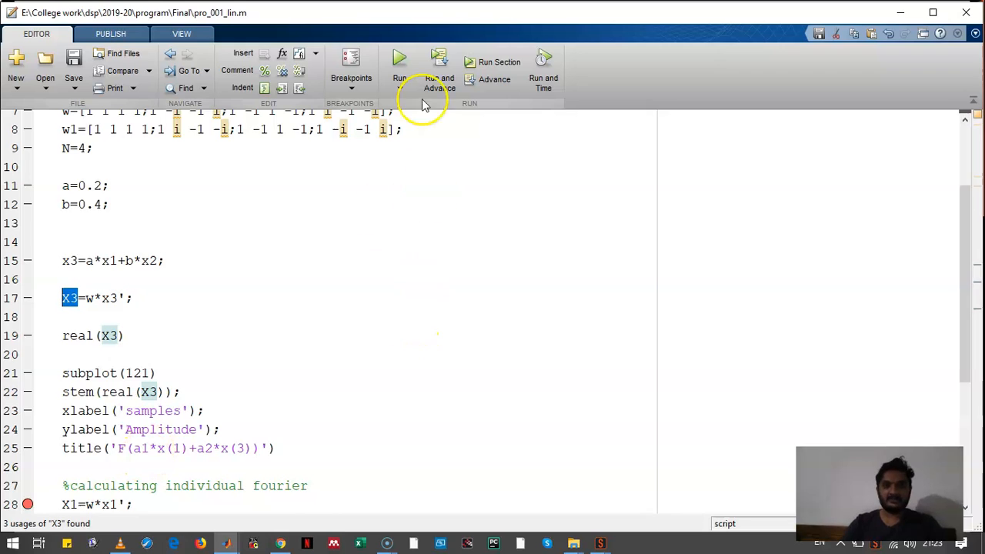
# Run the script to the line 28 breakpoint, showing real(X3) as 2.4, -3, -0.4, -3
pyautogui.click(399, 58)
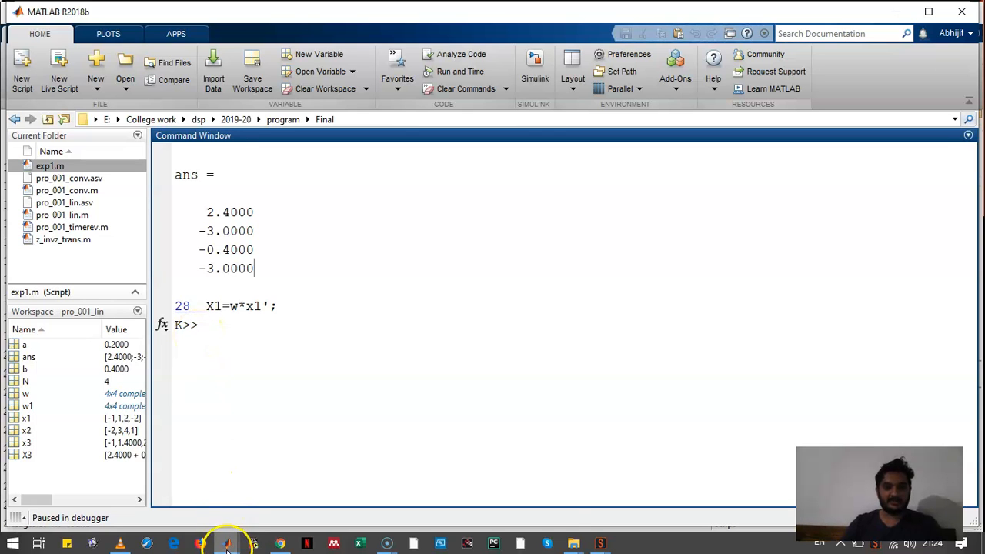
pyautogui.click(227, 542)
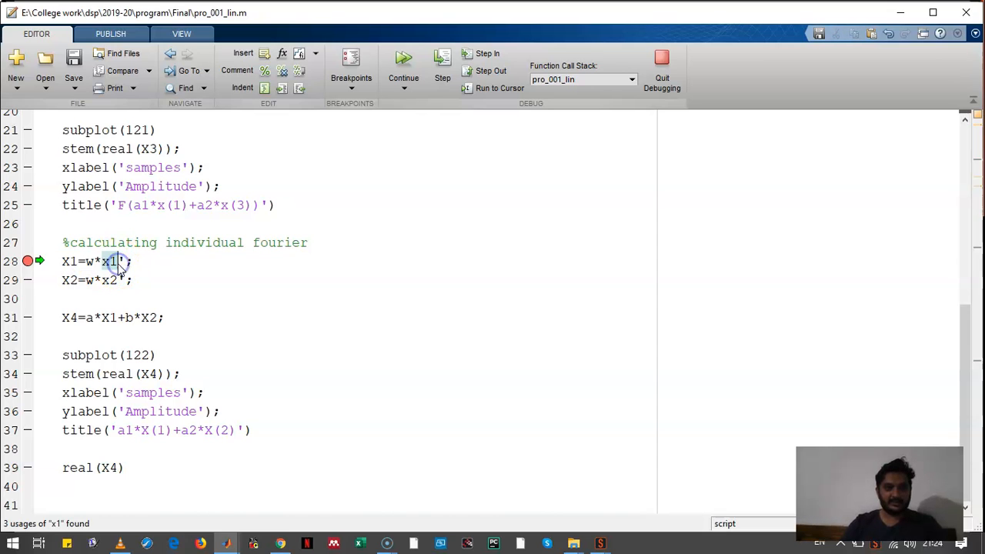
# Highlight the usages of x1, X1, a and X4 in the transform and X4 formula lines
pyautogui.doubleClick(112, 262)
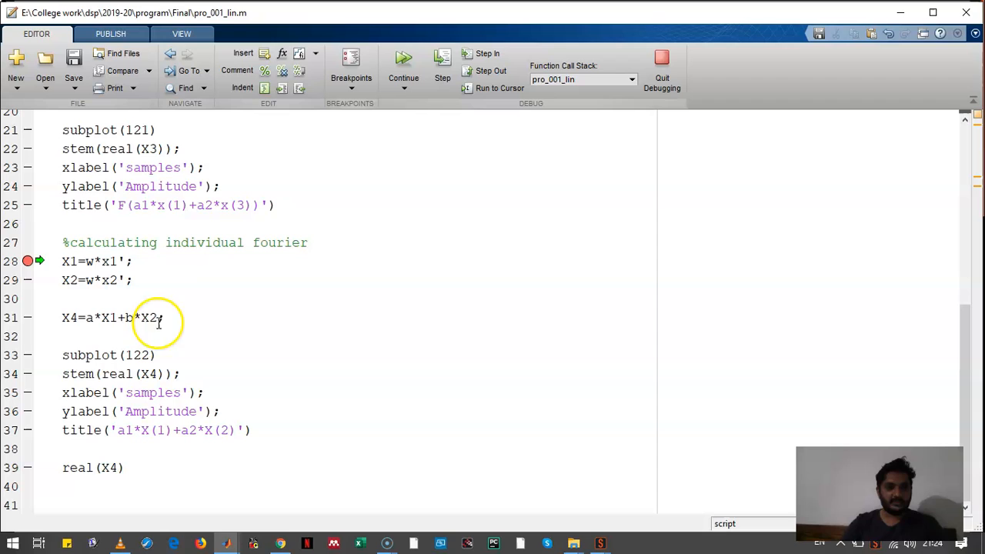
pyautogui.doubleClick(107, 317)
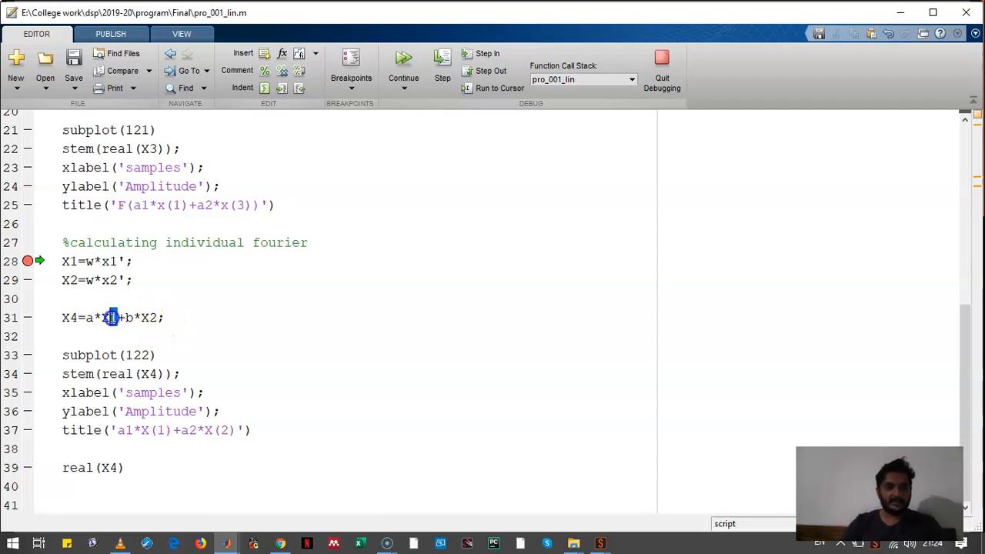
pyautogui.doubleClick(108, 317)
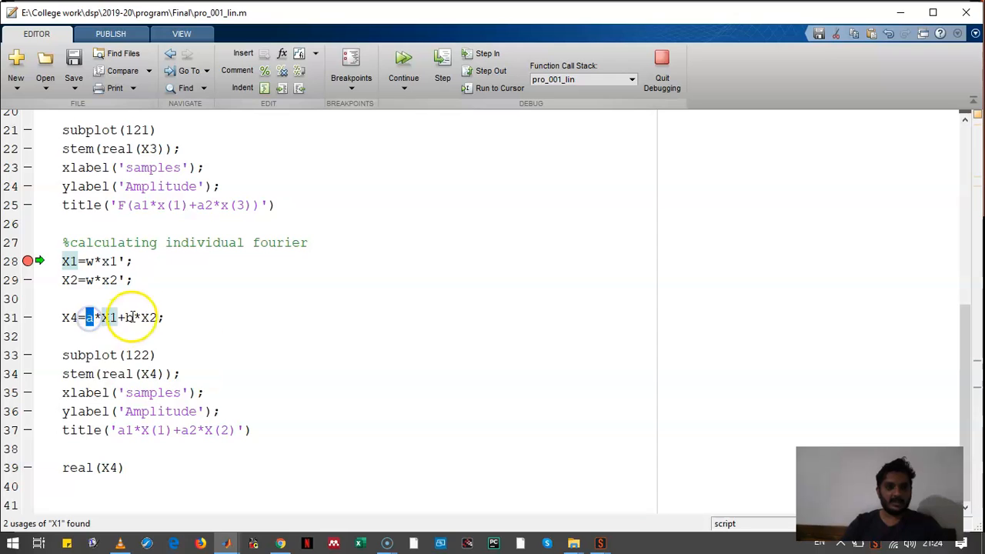
pyautogui.doubleClick(146, 317)
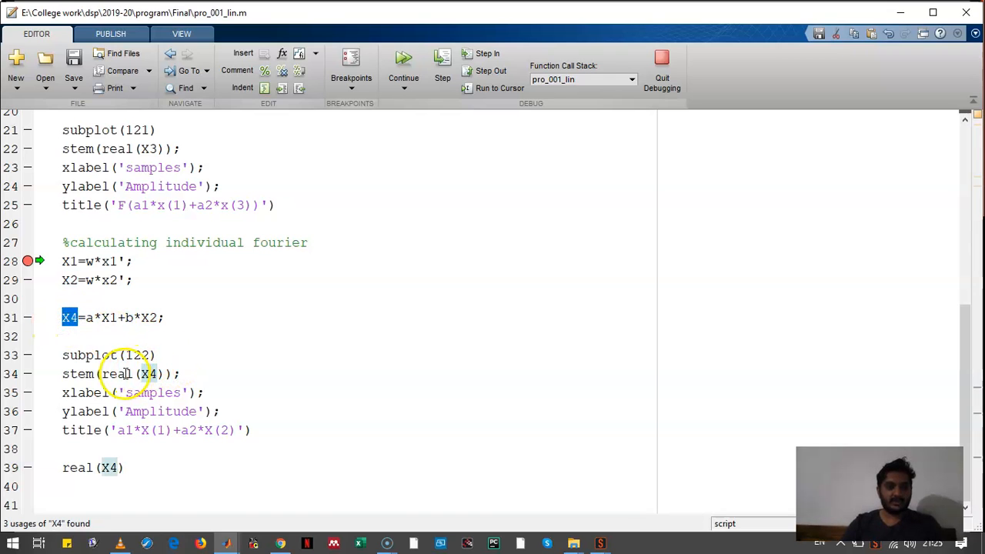
pyautogui.moveTo(74, 355)
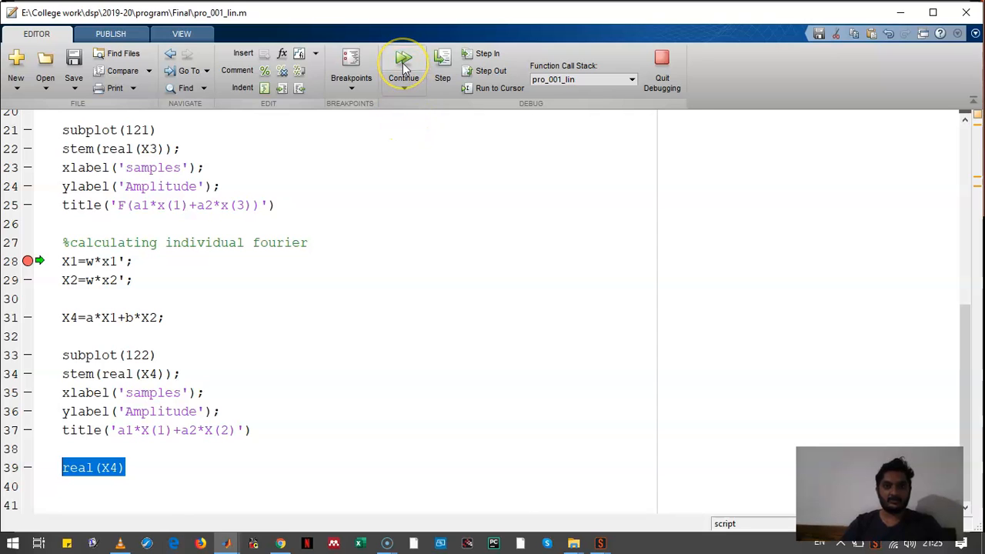
# Continue past the breakpoint so Figure 1 shows matching stem plots F(a1*x(1)+a2*x(3)) and a1*X(1)+a2*X(2)
pyautogui.click(403, 61)
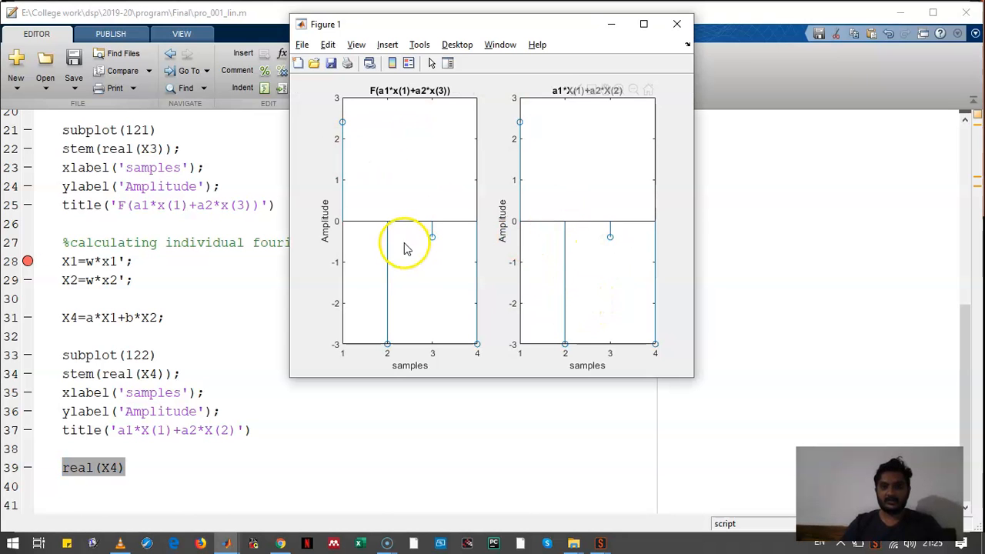